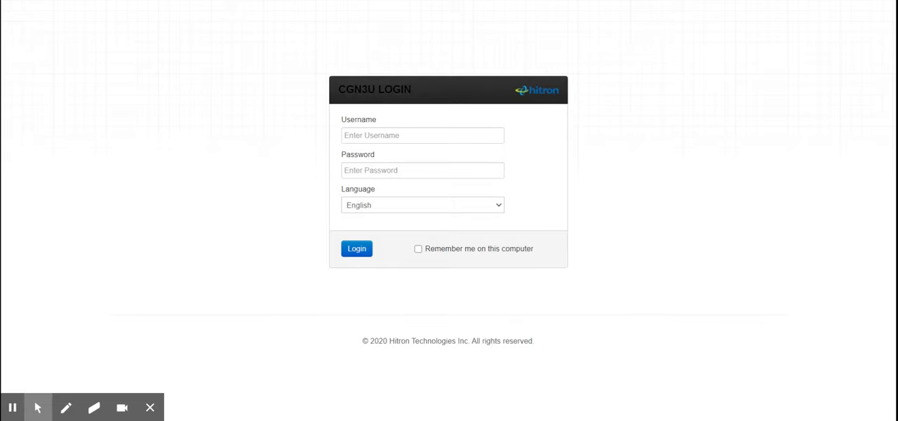
text(cusadmi)
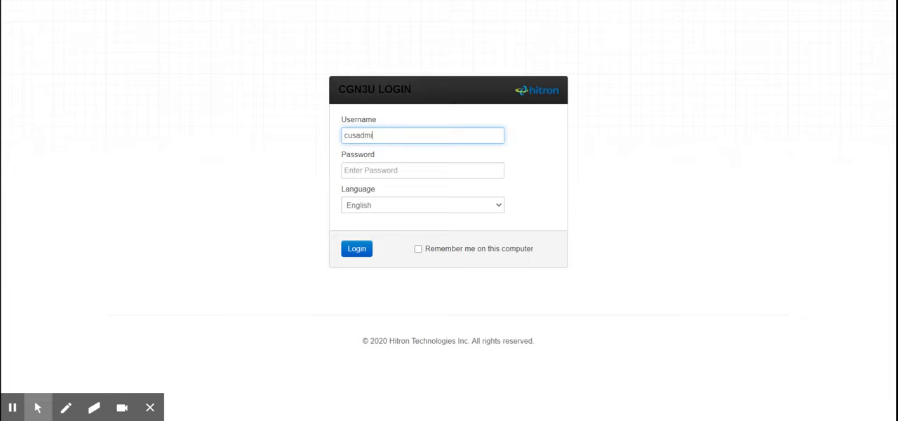
click(422, 169)
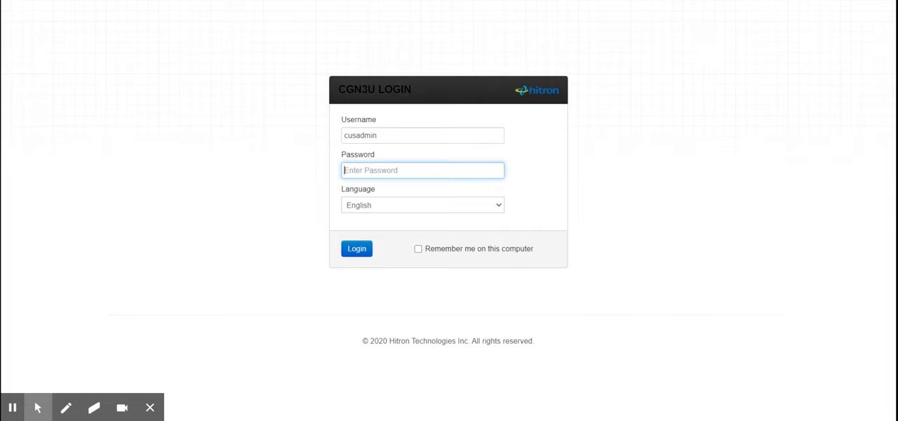
text(password)
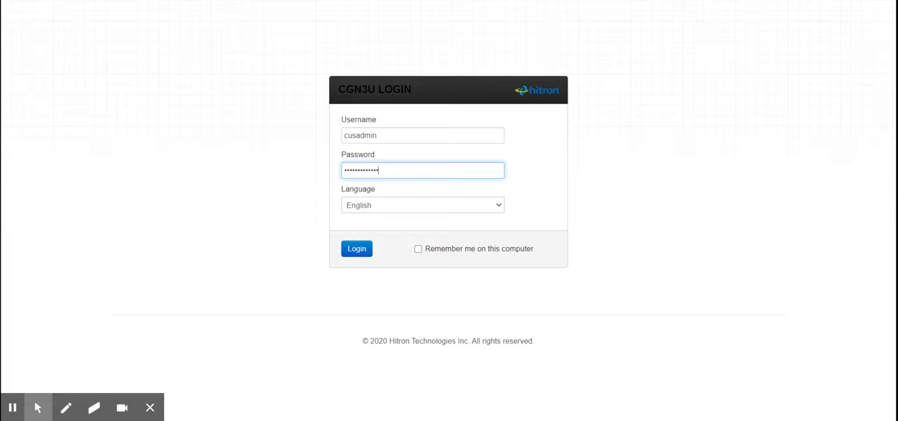
click(355, 249)
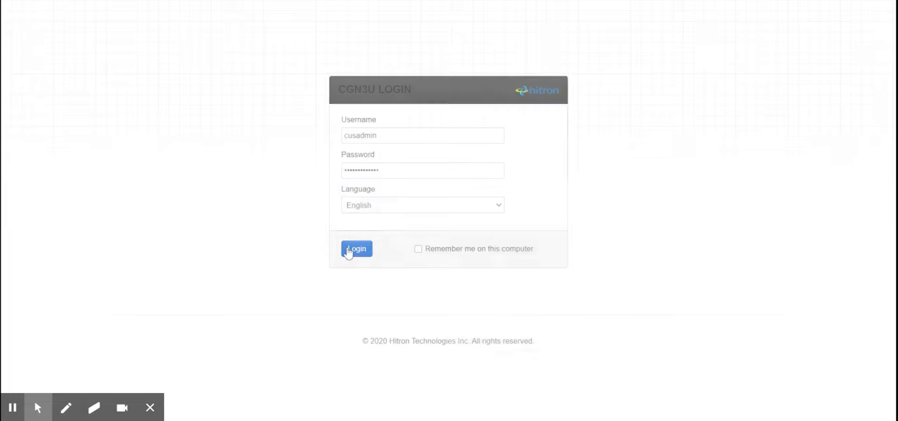
Submit the login again to reach the Status system information page.
click(355, 248)
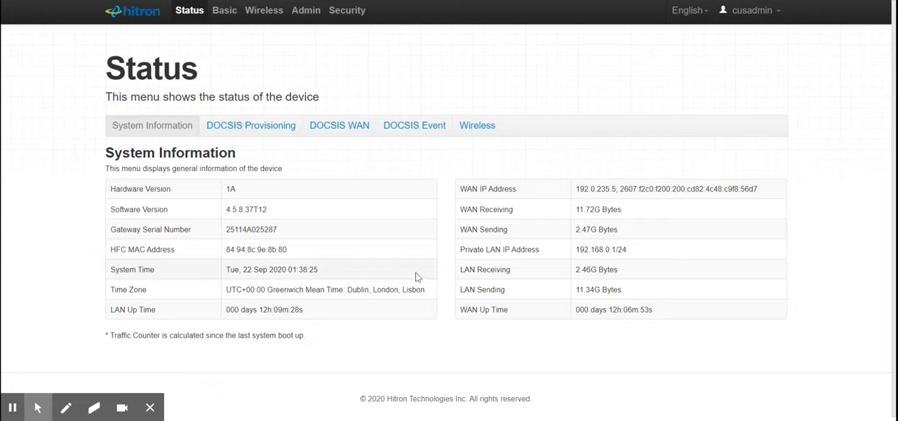
mouse_move(264, 10)
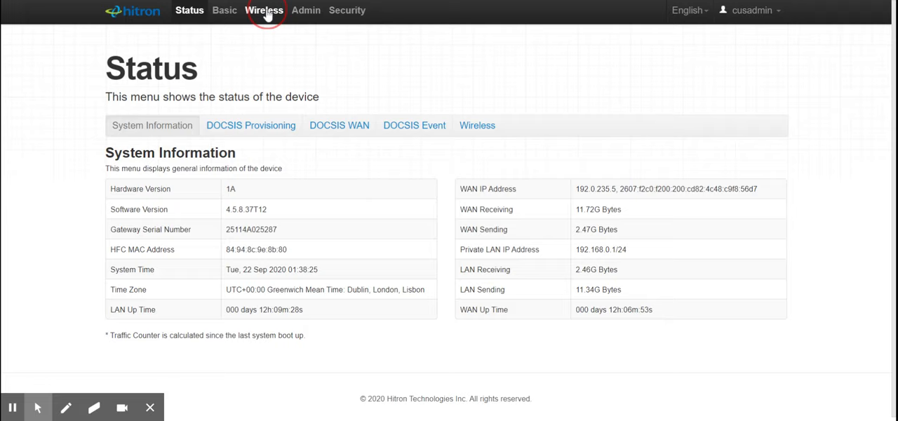
On the Wireless page, set Wireless Enabled OFF for 2.4G, then for the 5G band.
click(264, 10)
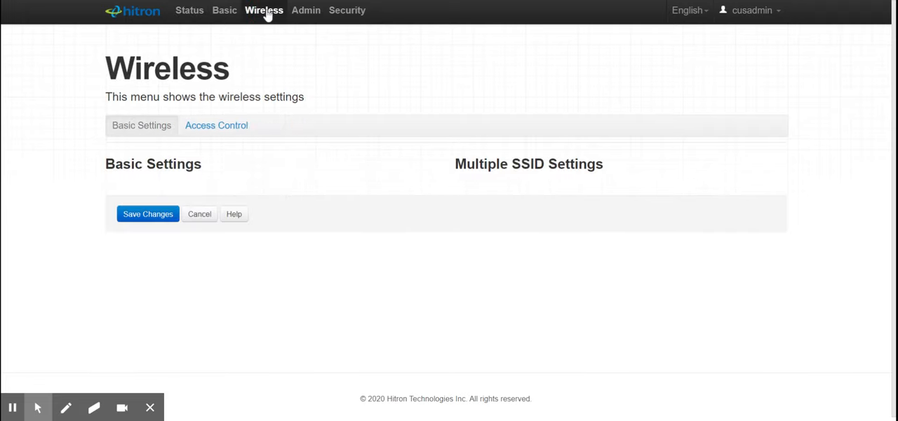
click(263, 10)
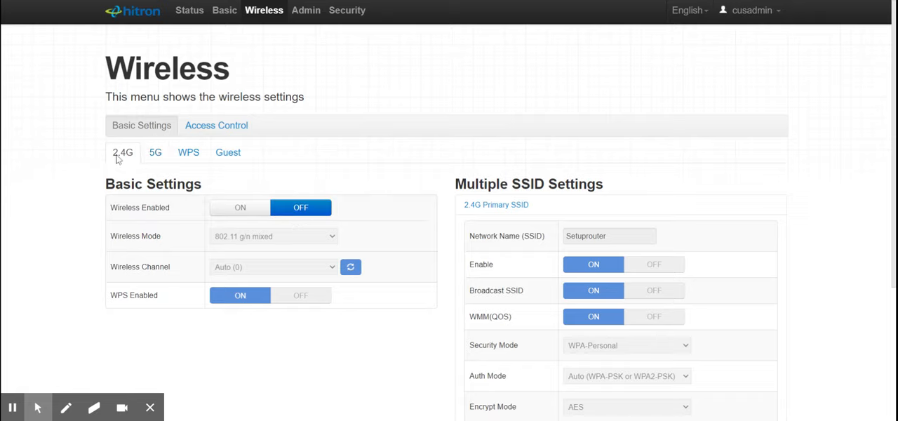
click(155, 153)
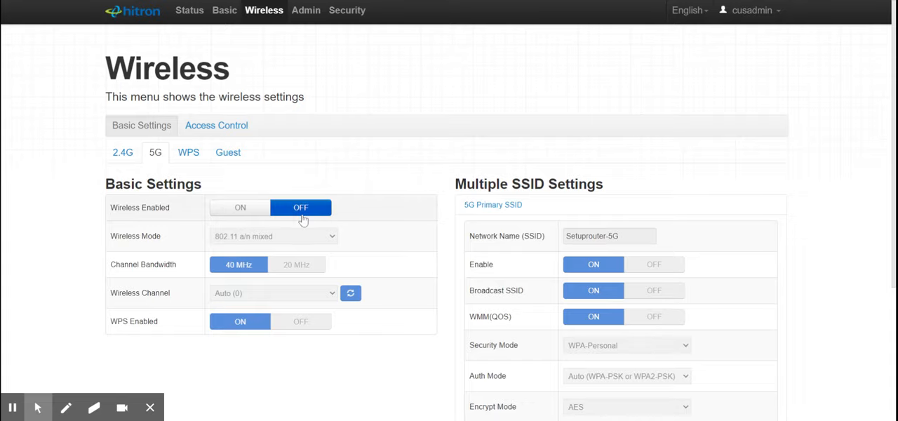
scroll(down, 3)
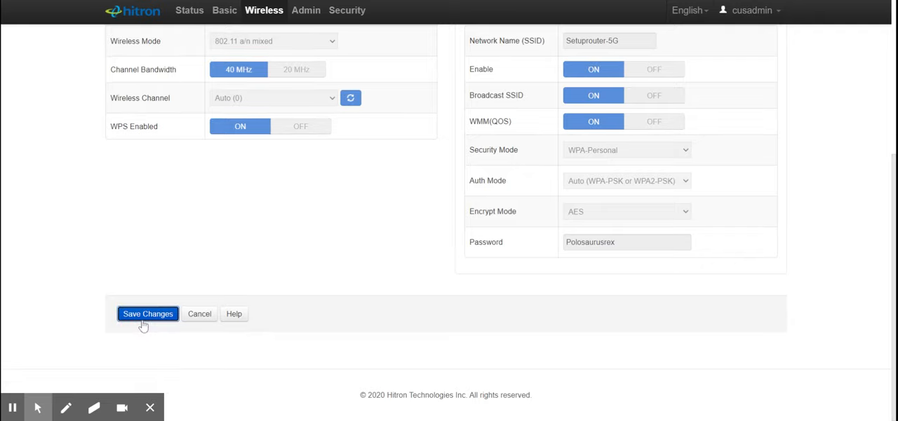
Save the 5G wireless settings, which returns a 'Nothing changed' notice.
click(147, 314)
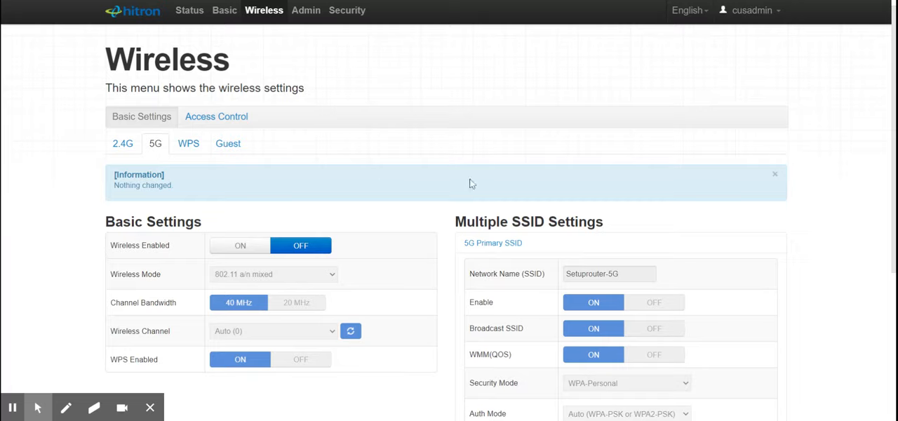
mouse_move(406, 215)
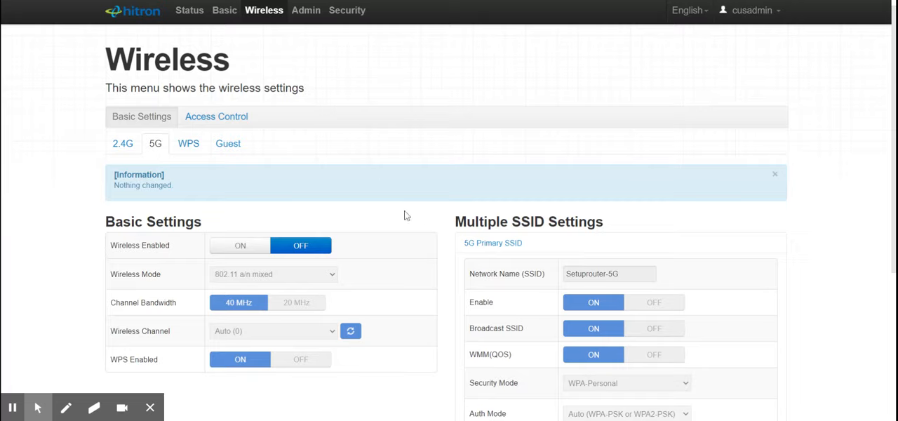
mouse_move(468, 217)
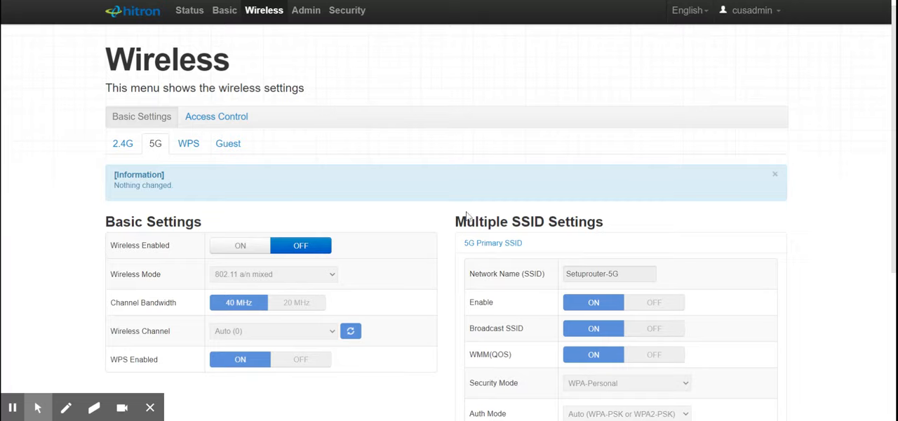
mouse_move(200, 393)
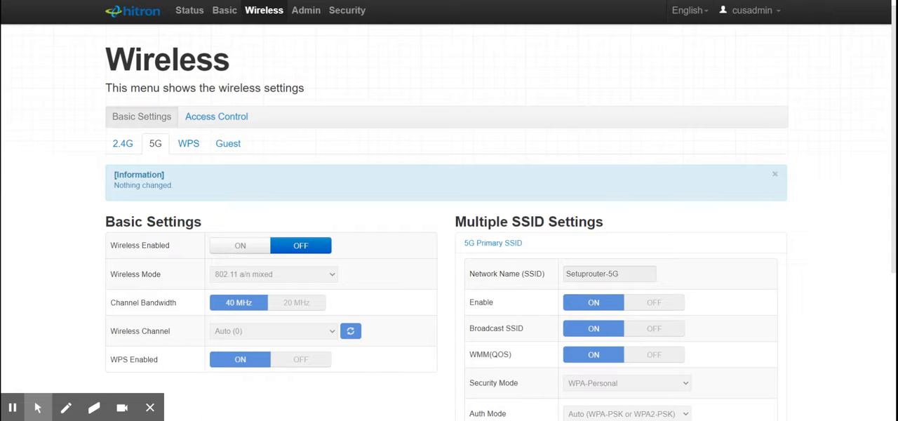
mouse_move(153, 384)
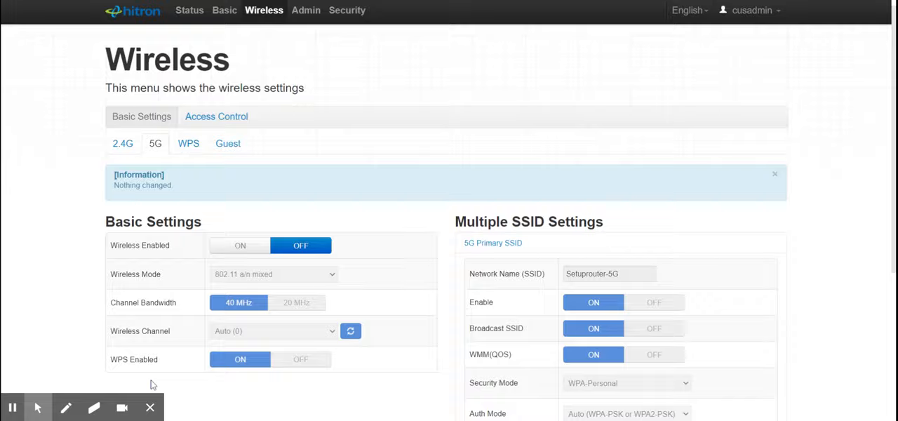